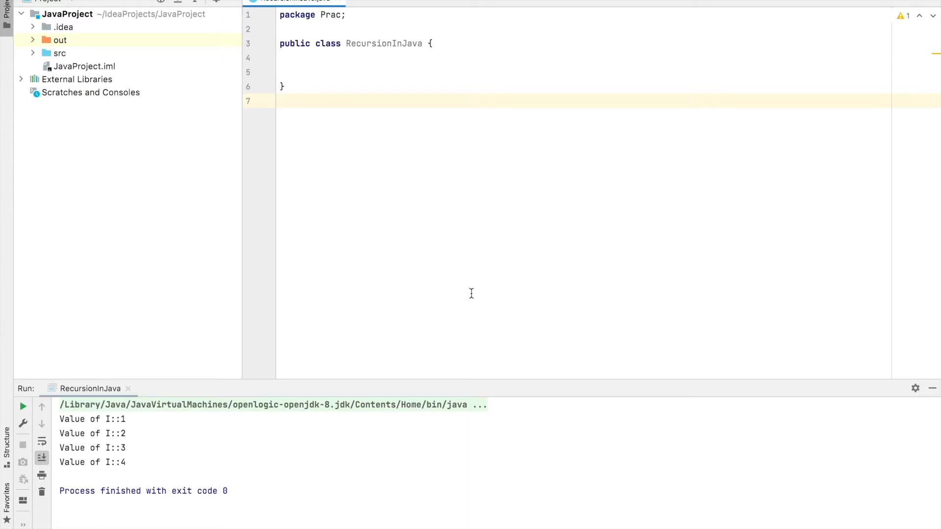
mouse_move(478, 170)
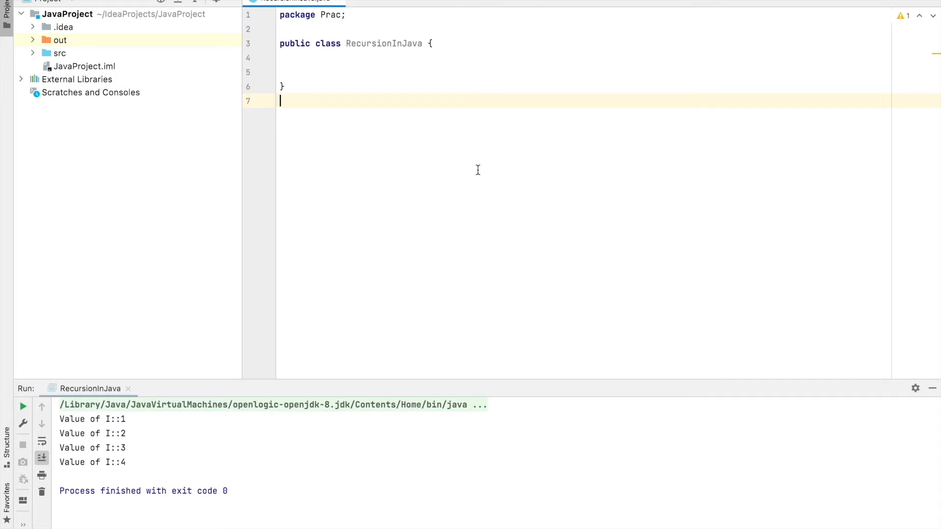
mouse_move(406, 58)
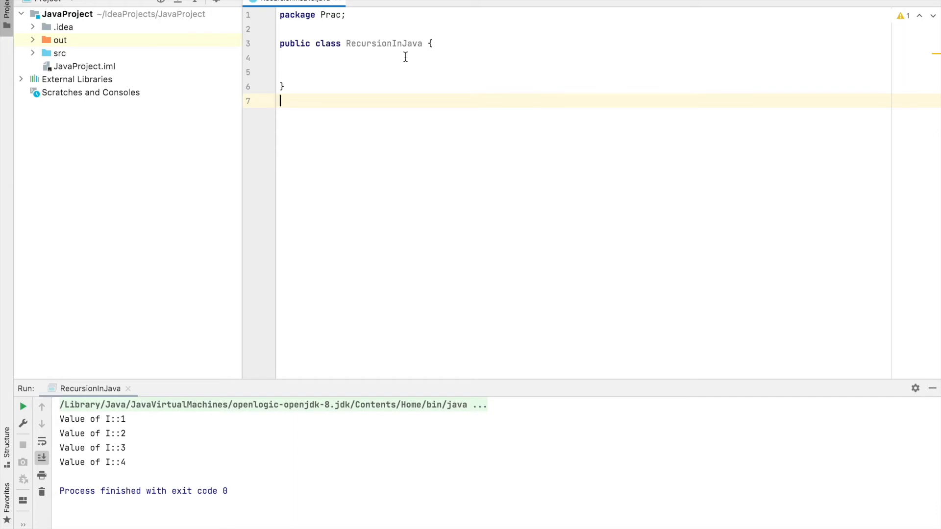
mouse_move(382, 53)
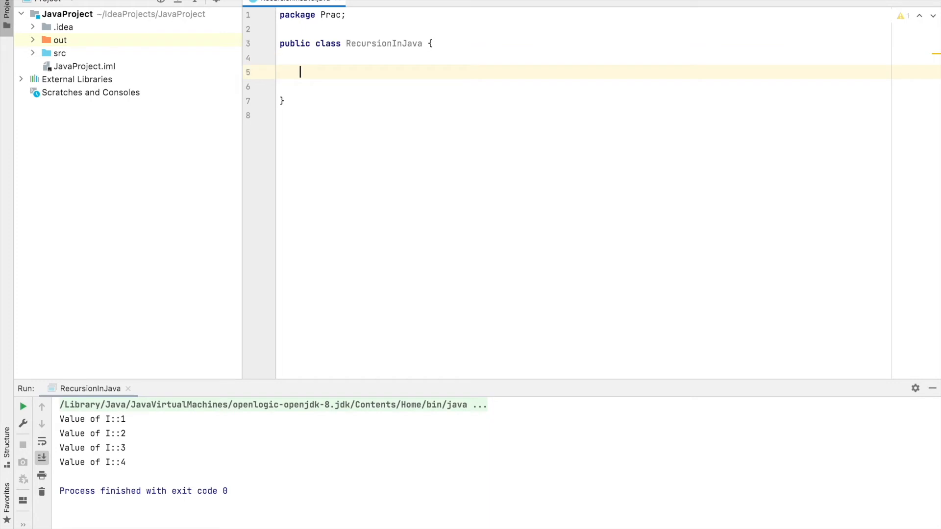
Step: Declare the static field `static int i=0;` inside RecursionInJava
text(static)
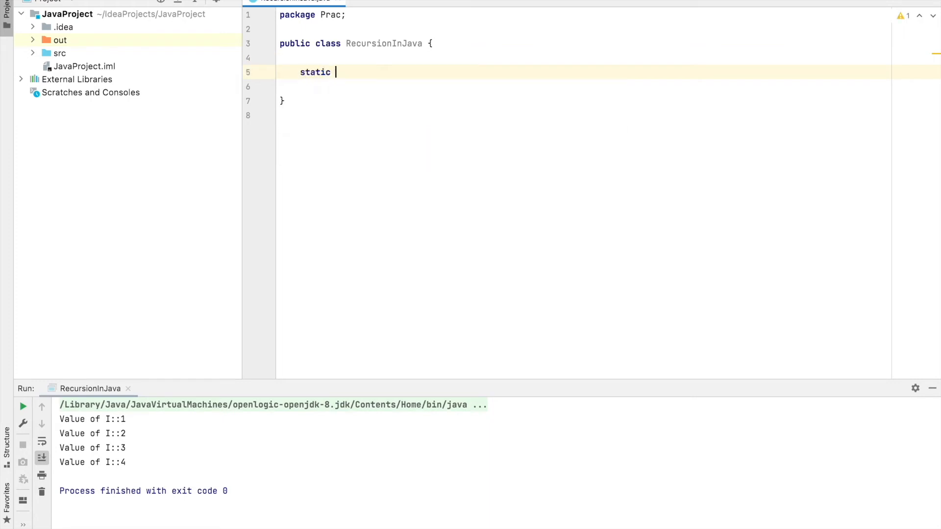
text(int i=0;)
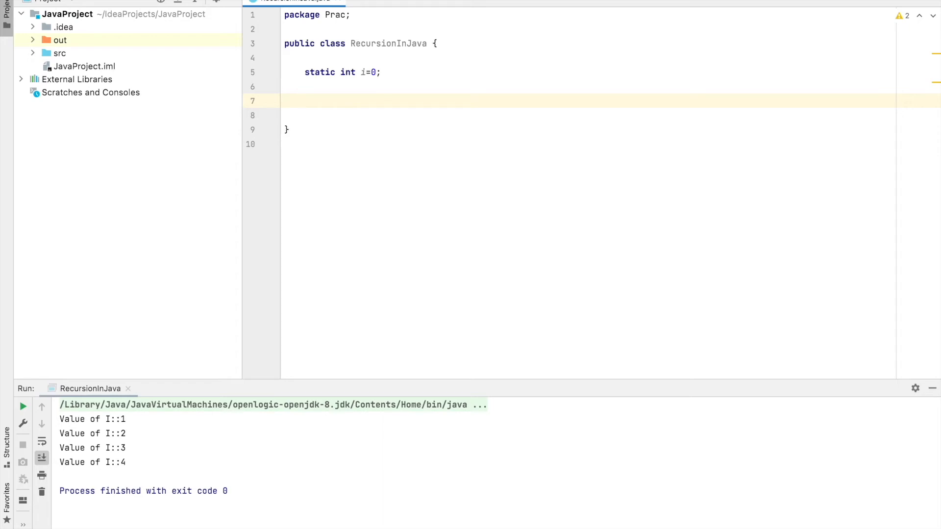
Step: Declare the empty method `public static void printValueRecursive()`
text(public sat)
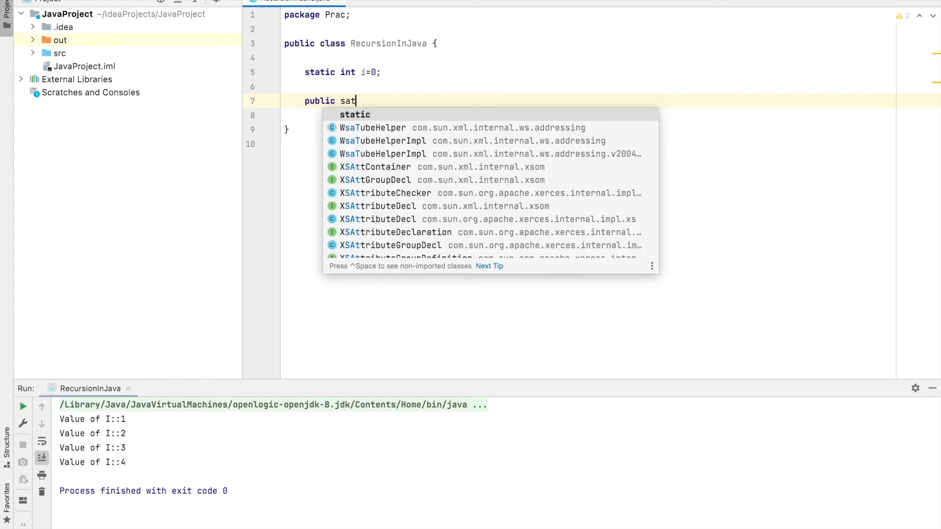
key(Tab)
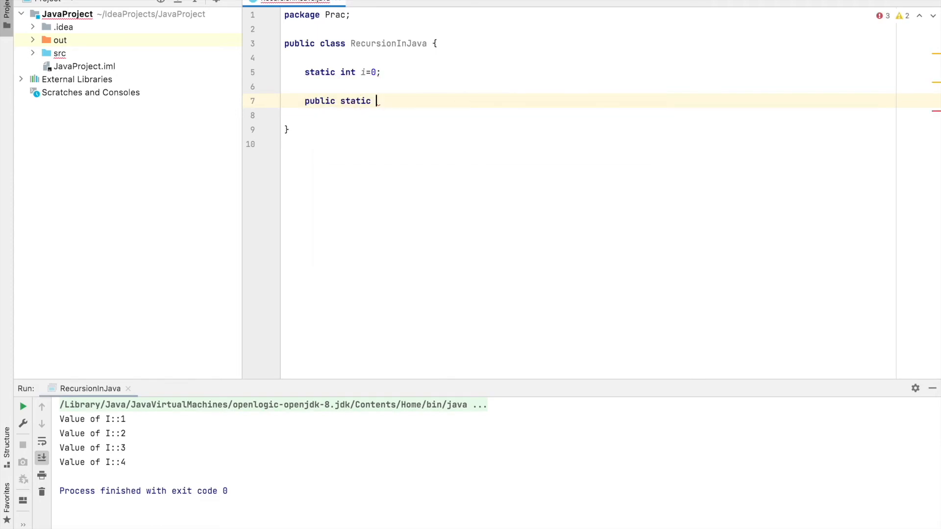
text(void p)
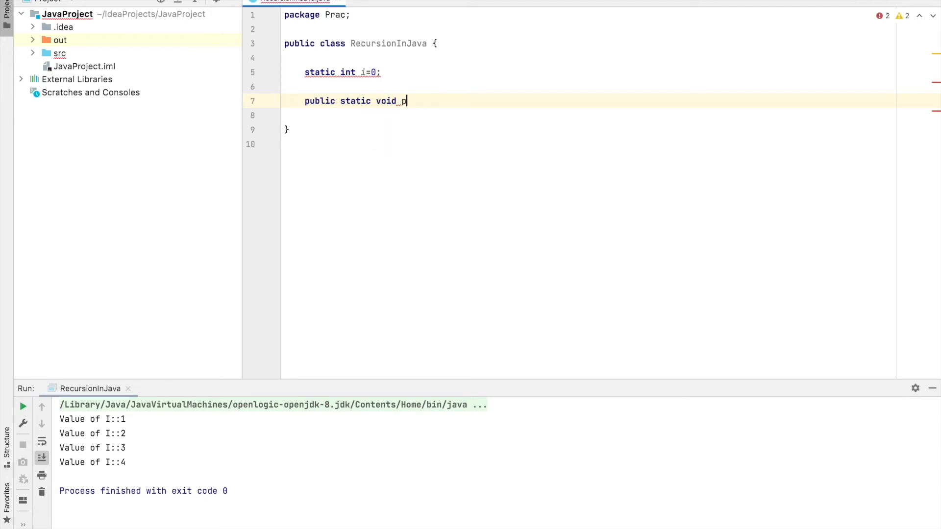
text(rintValue)
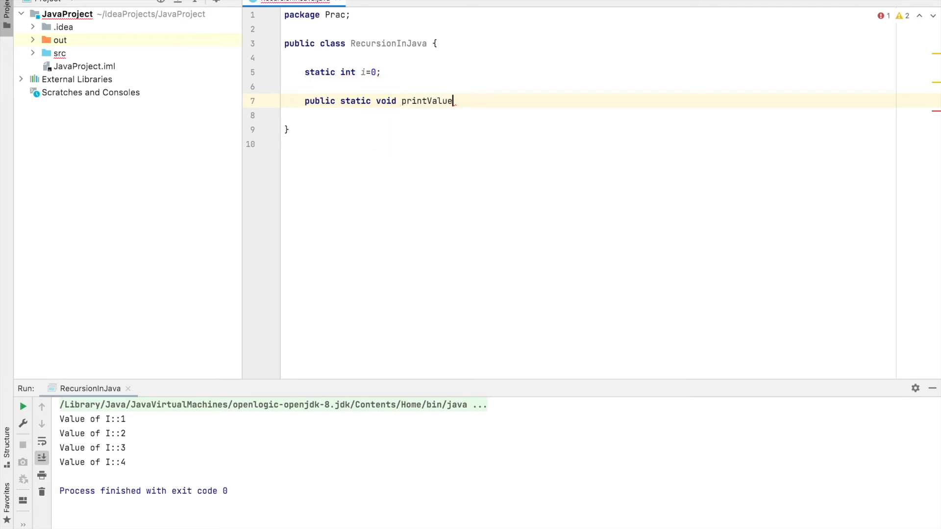
text(Recursive() {)
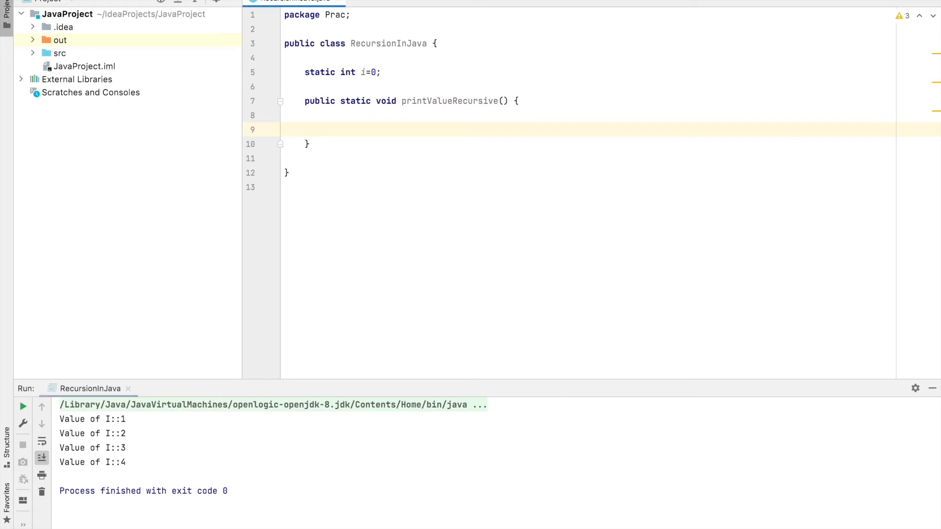
Step: Increment i and start an `if(i<5){` block in the method body
text(i)
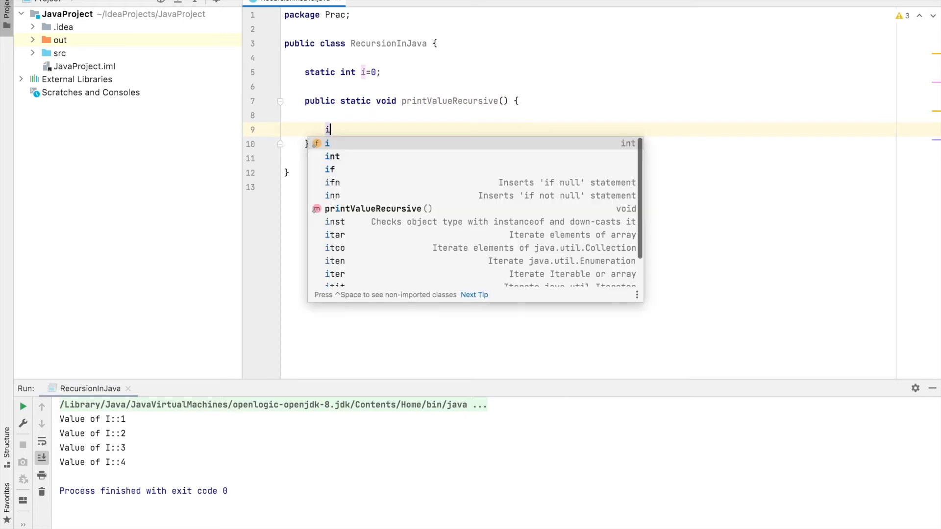
text(++;)
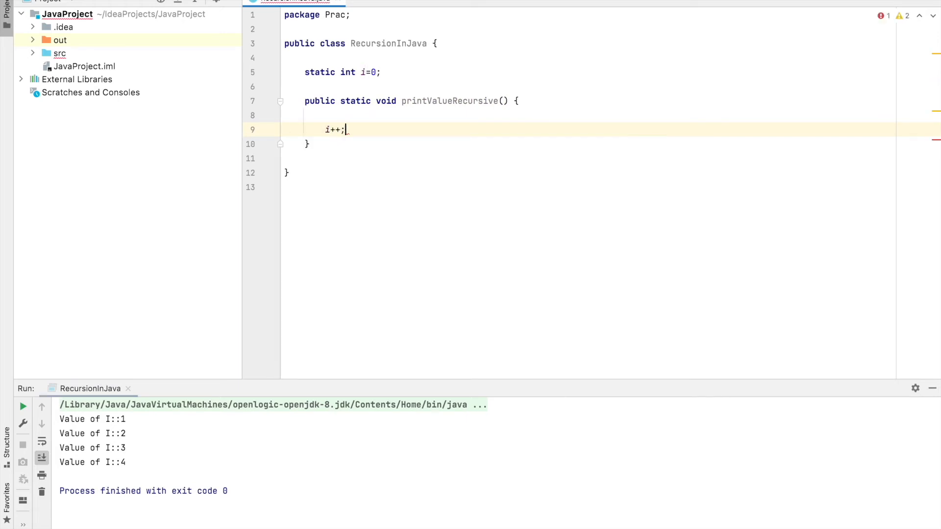
text(if()
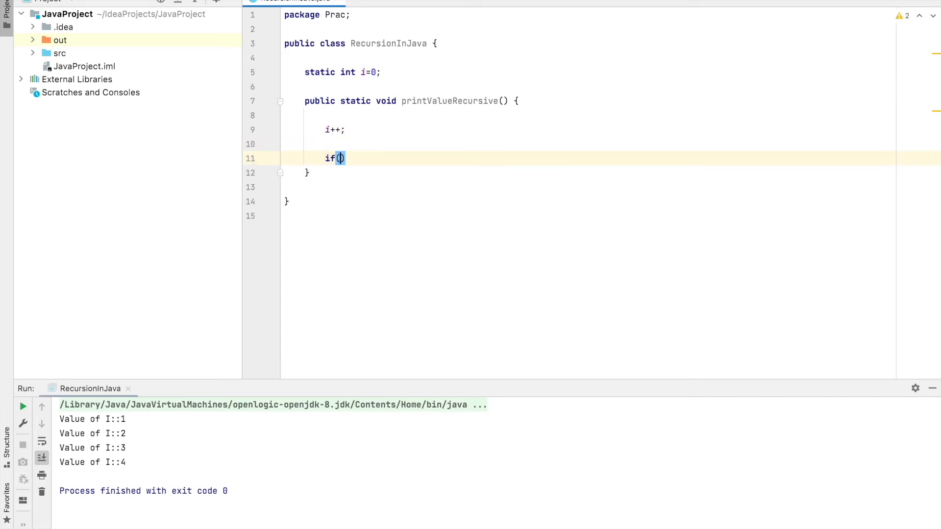
text(i)
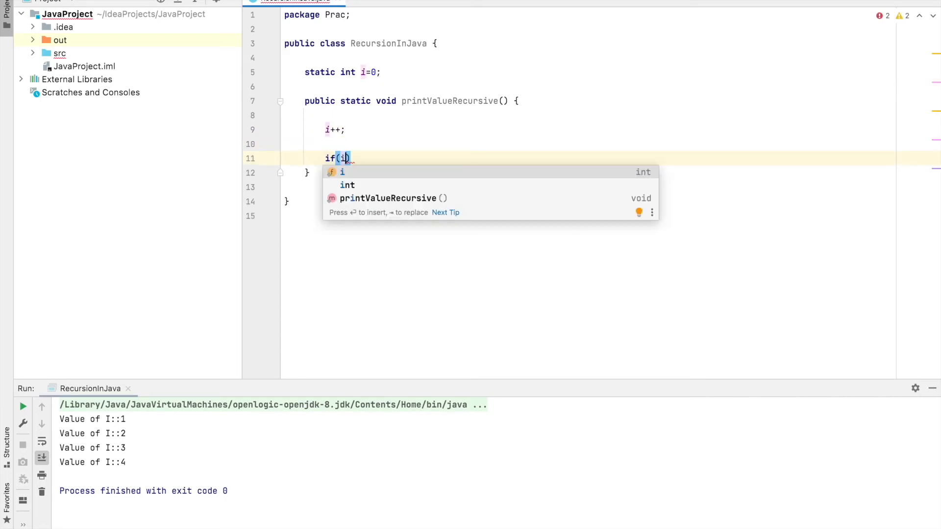
text(<5))
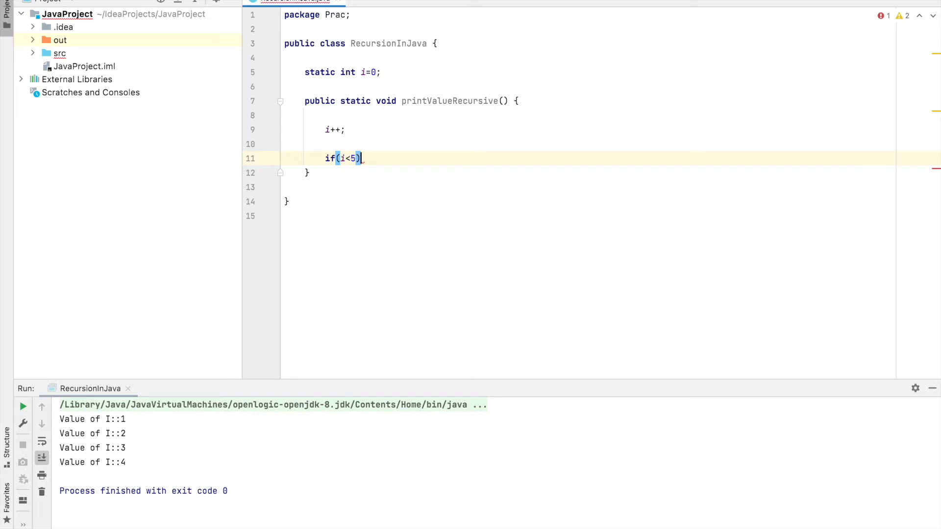
text({)
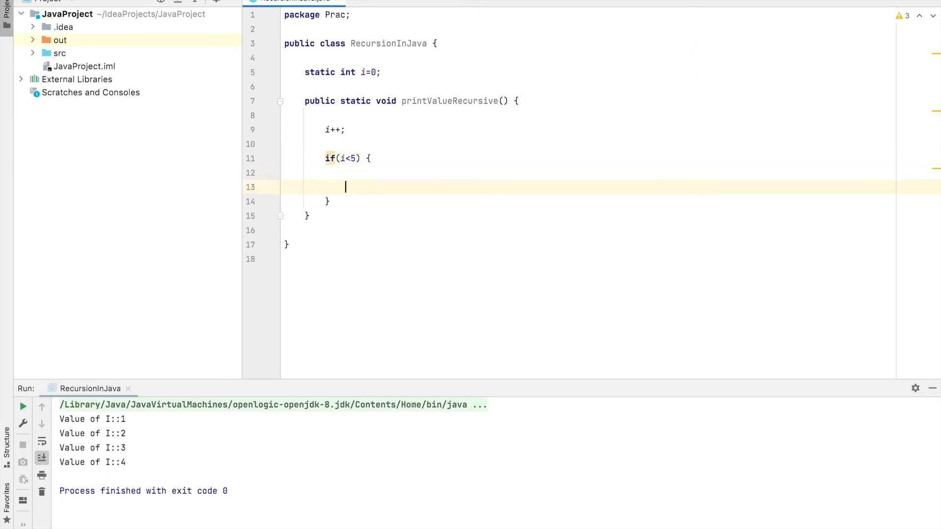
Step: Print "Value of I:::"+i with System.out.println inside the if block
text(S)
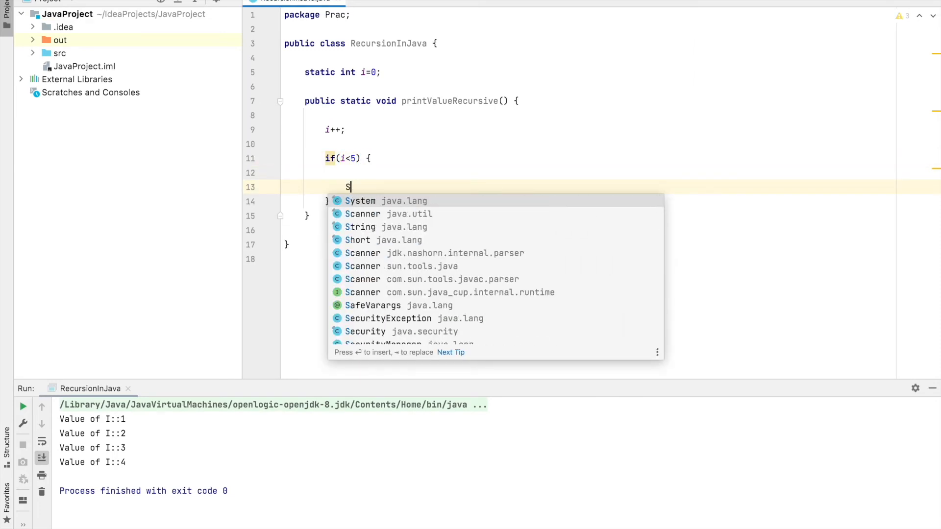
text(ystem)
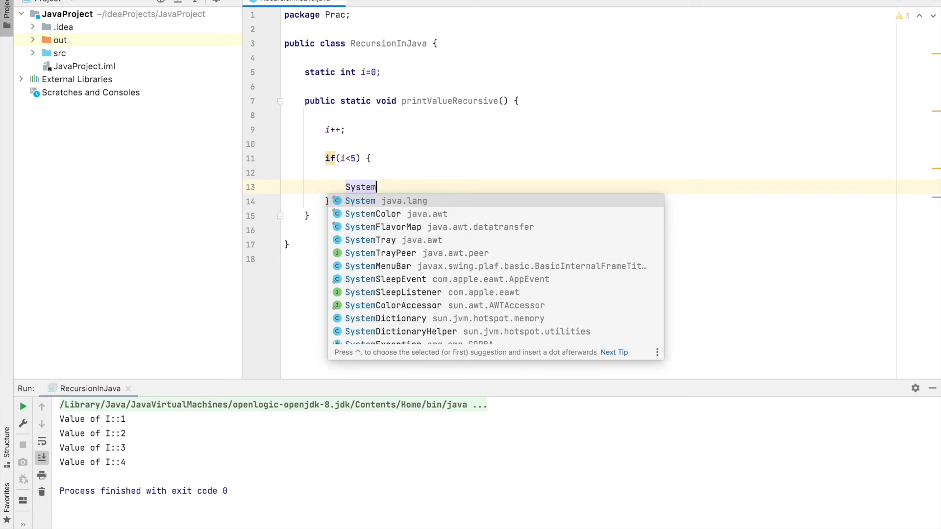
text(.out.println("V");)
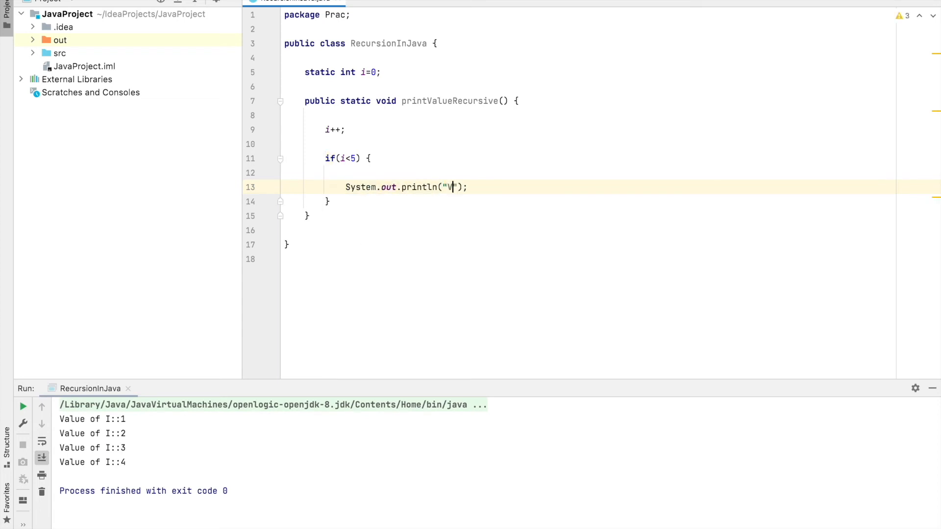
text(alue of)
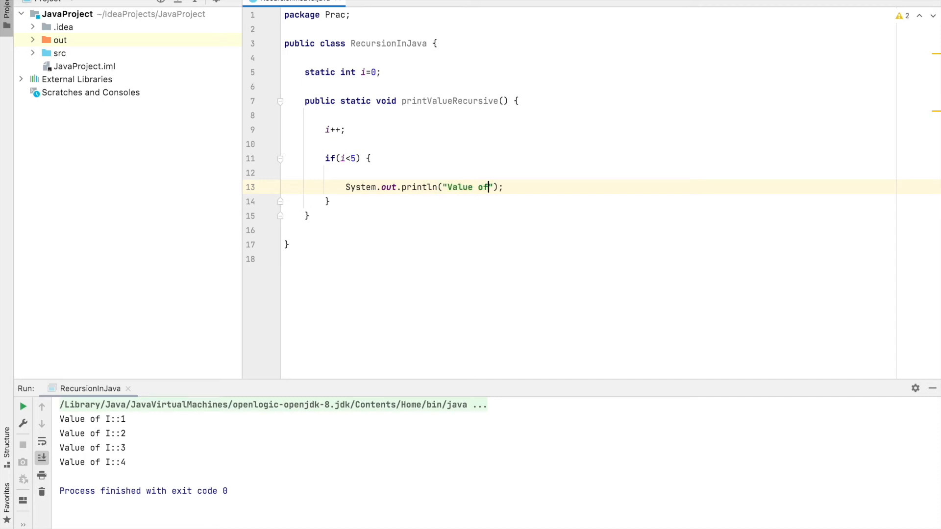
text(I:::)
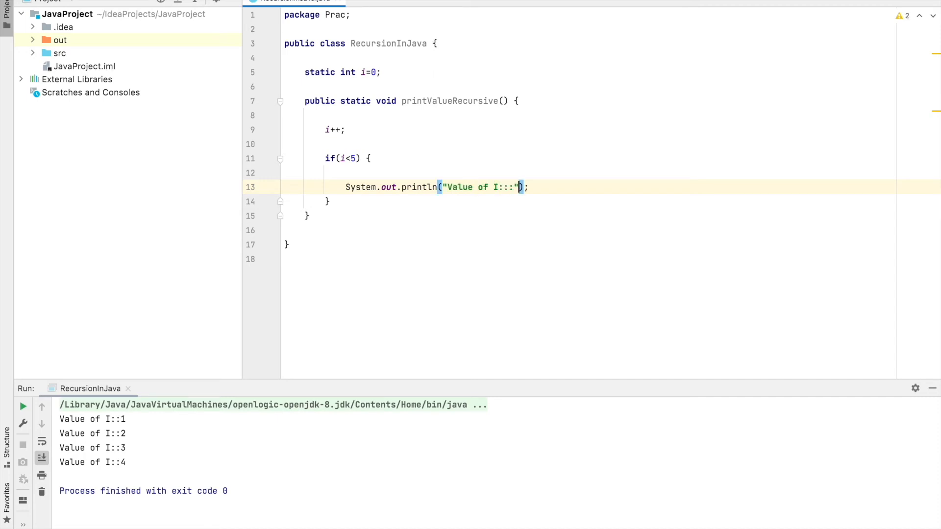
text(+i)
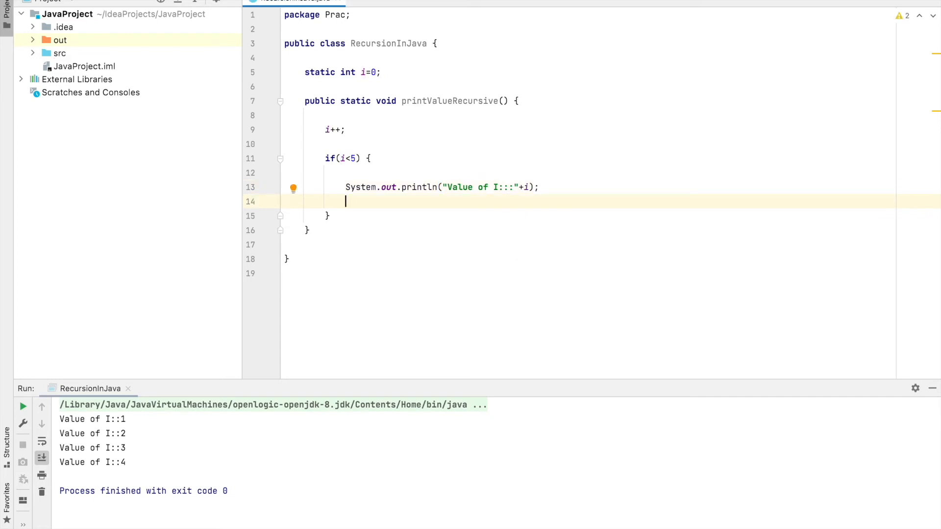
Step: Call printValueRecursive() from inside the if block and leave room below the method
text(printValueRecursive();)
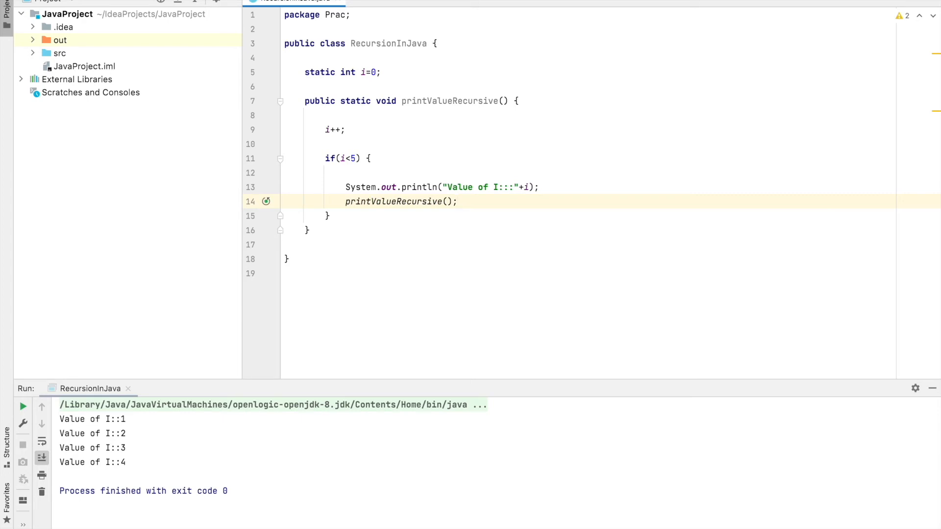
double_click(450, 101)
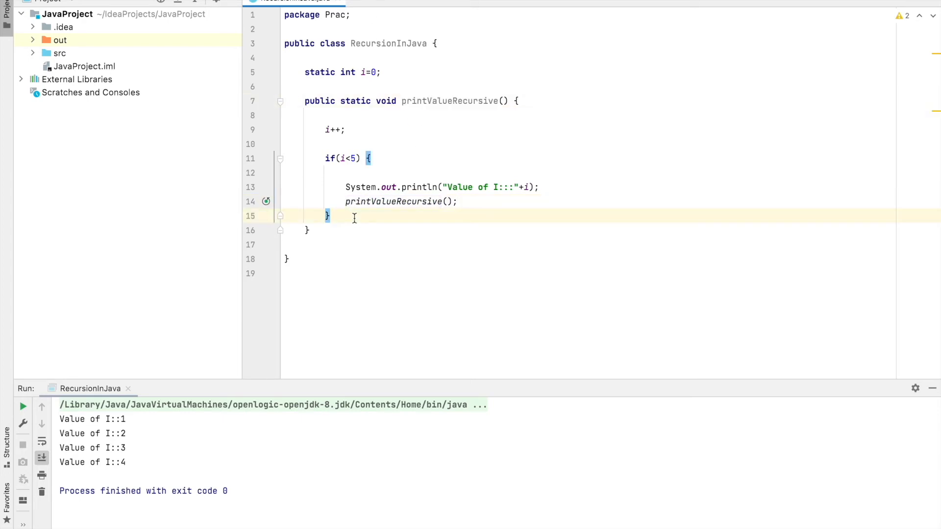
key(enter)
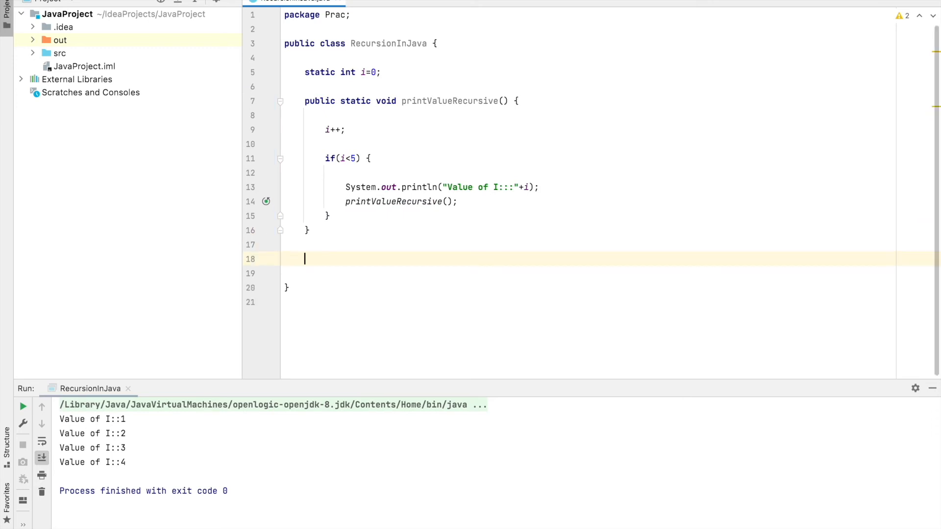
Step: Write `public static void main(String args[]) {` below the recursive method
text(public)
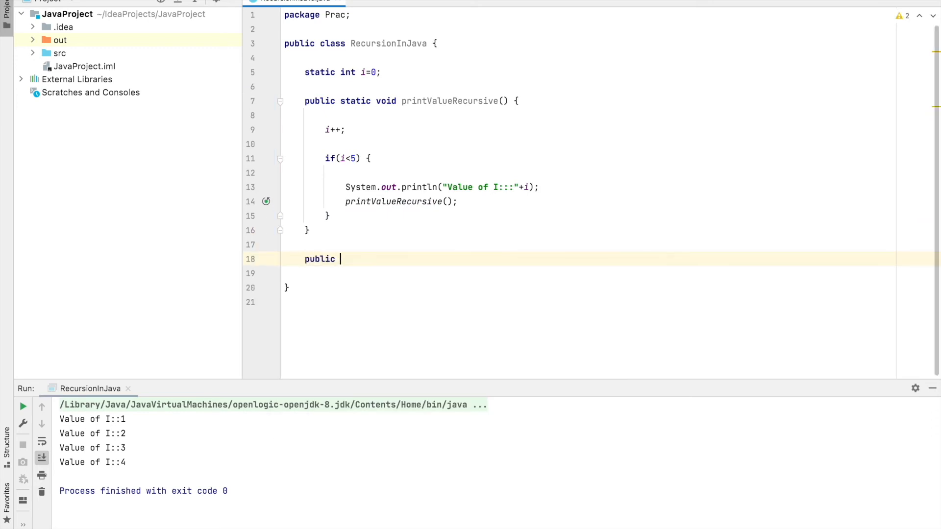
text(stat)
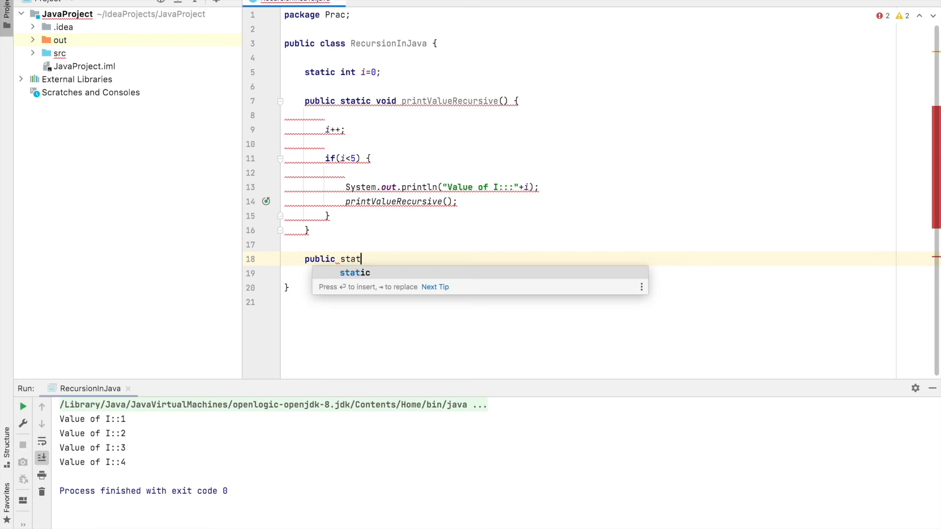
text(ic void main)
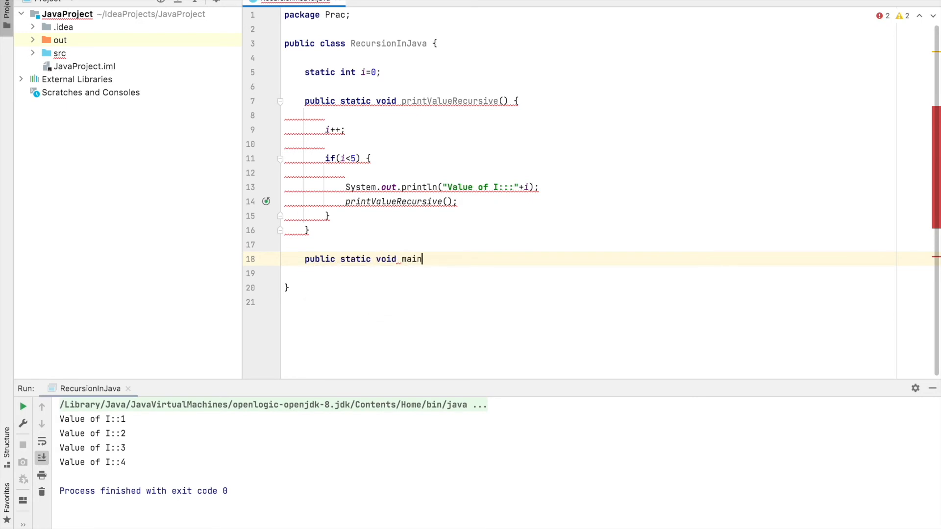
text((String)
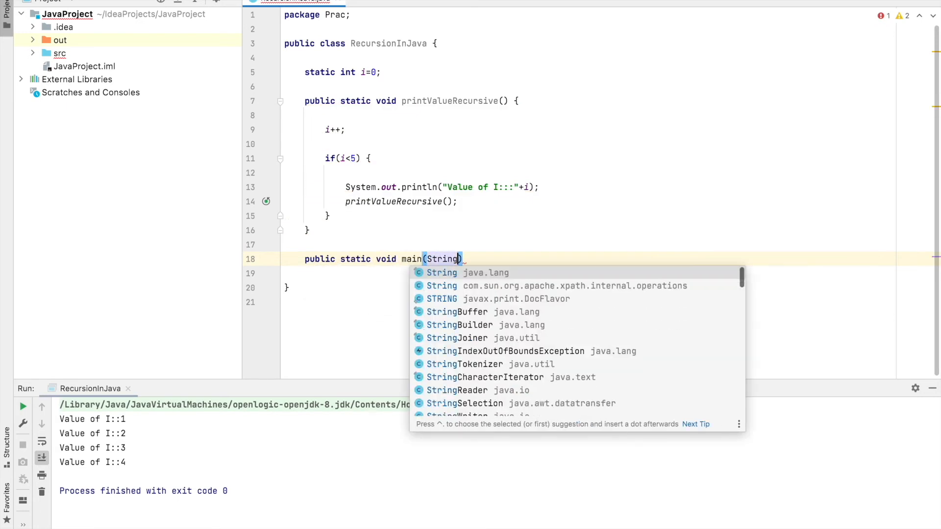
text(args[])
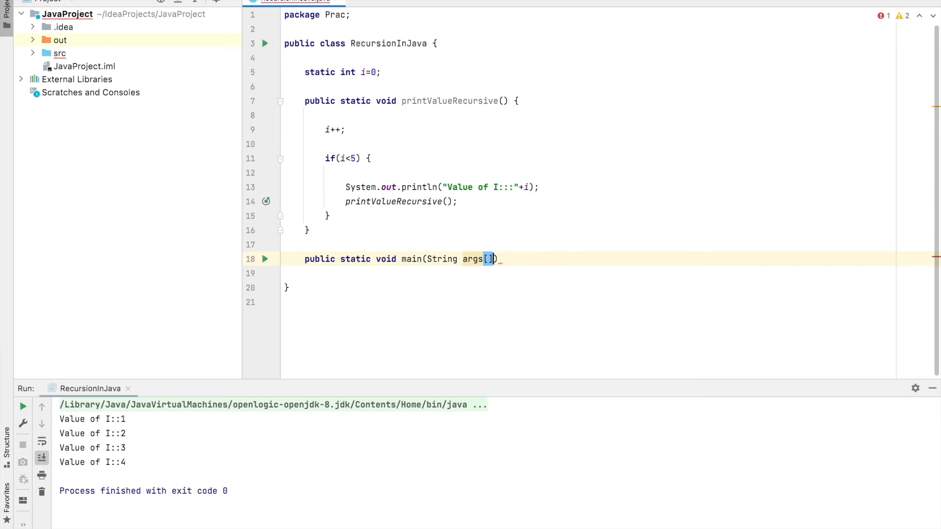
text({)
click(589, 274)
text(printValueRecursive();)
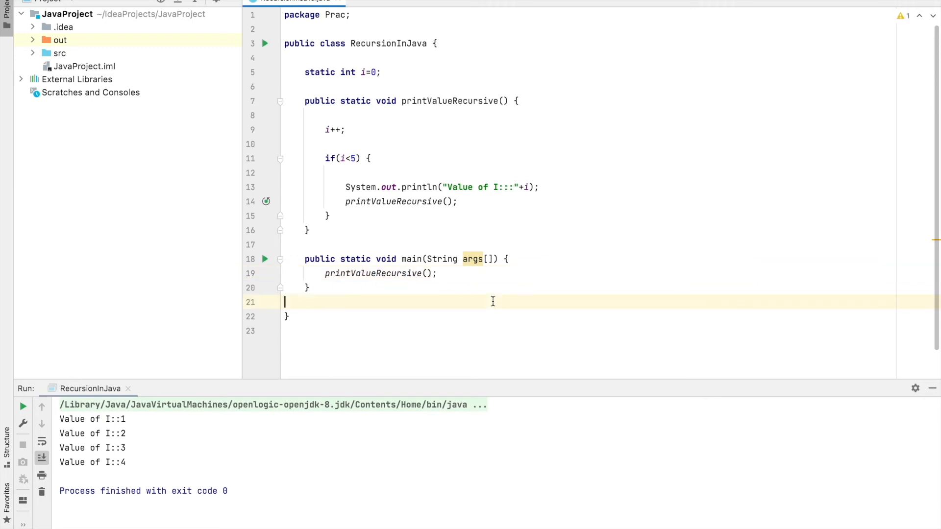
mouse_move(351, 117)
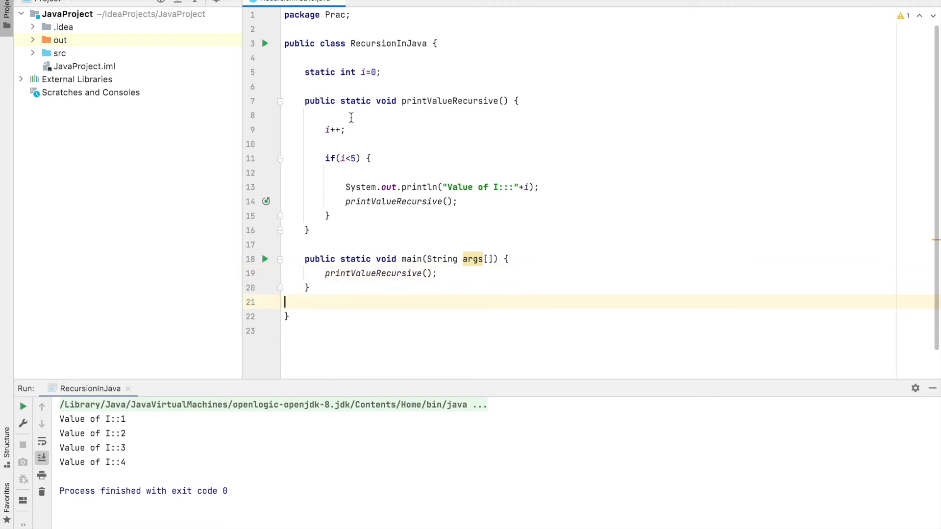
double_click(374, 274)
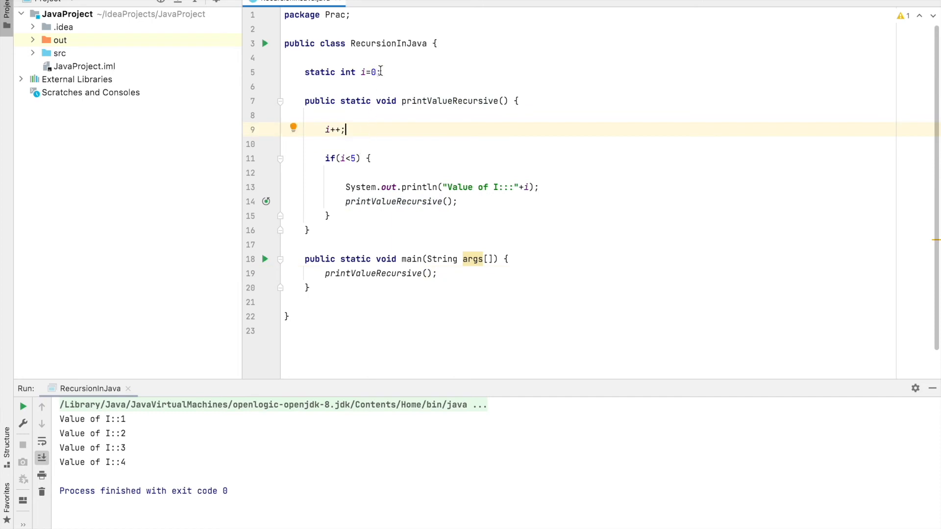
click(378, 72)
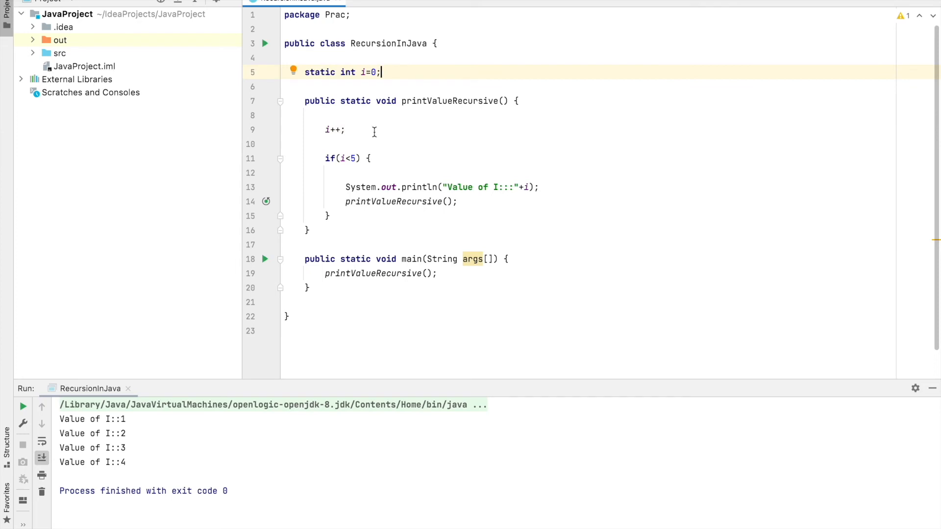
mouse_move(327, 133)
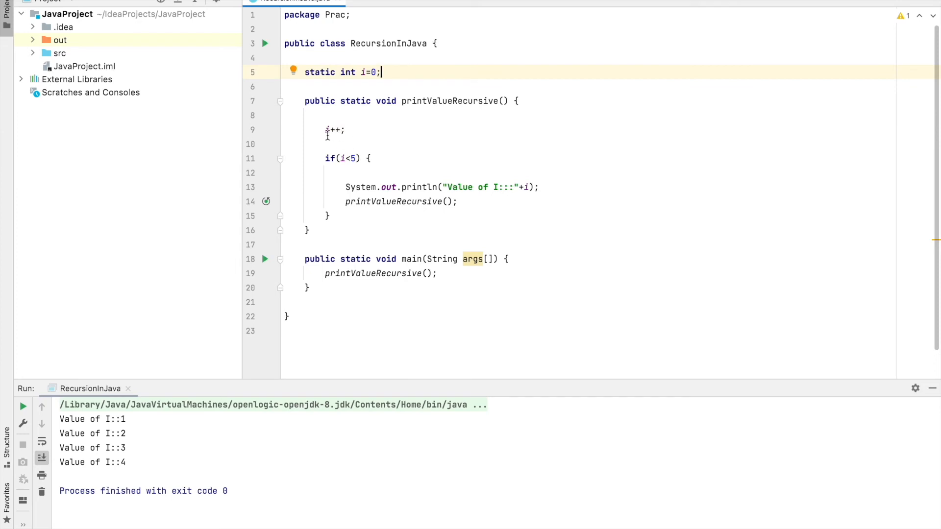
mouse_move(347, 130)
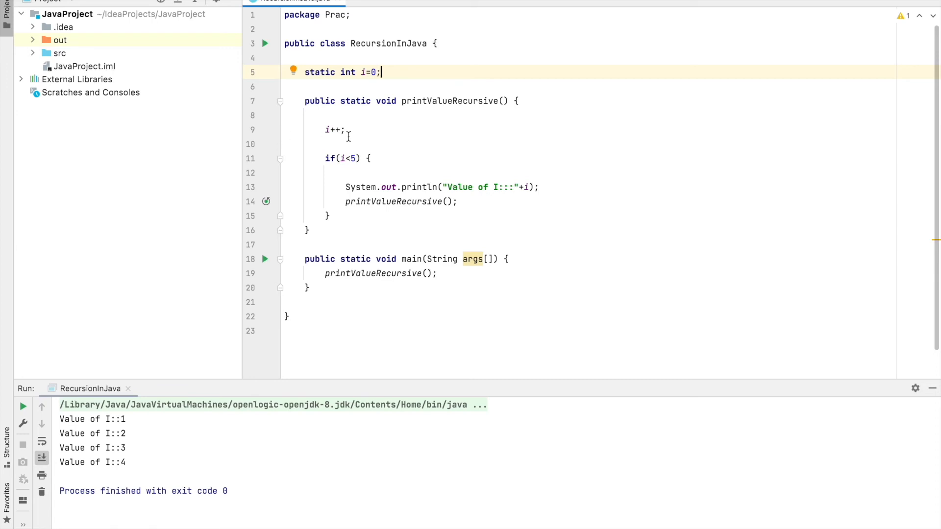
click(346, 130)
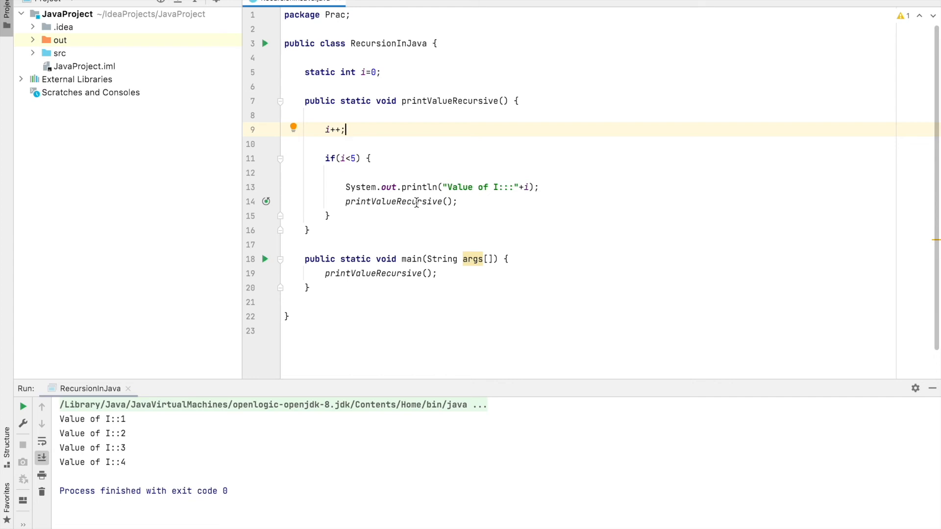
click(393, 201)
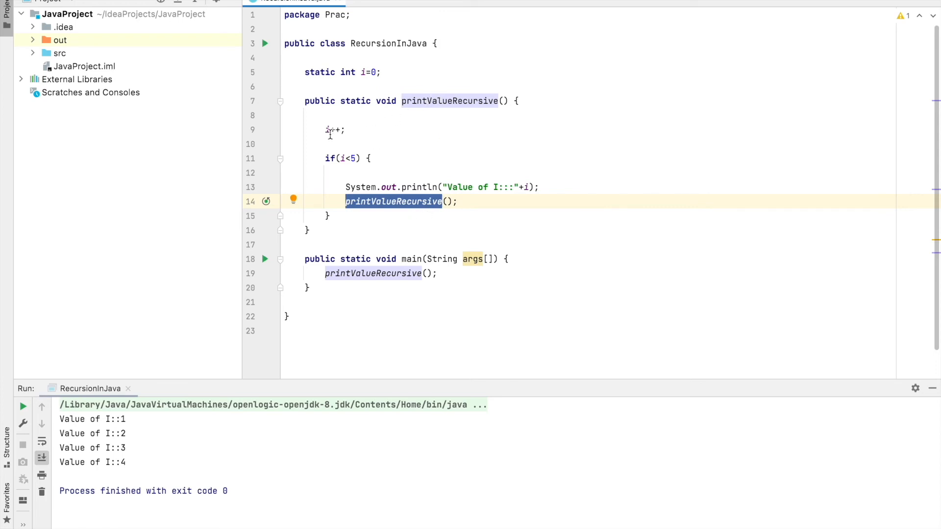
click(306, 145)
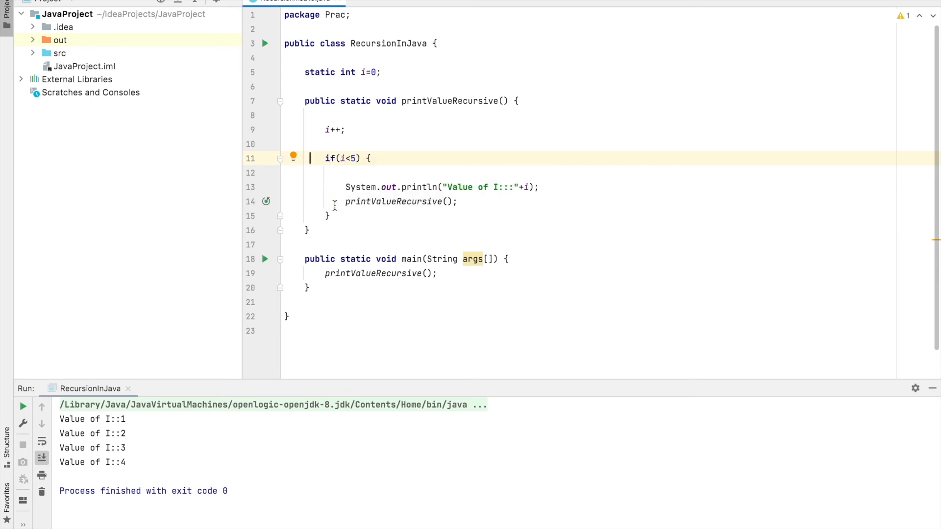
mouse_move(354, 302)
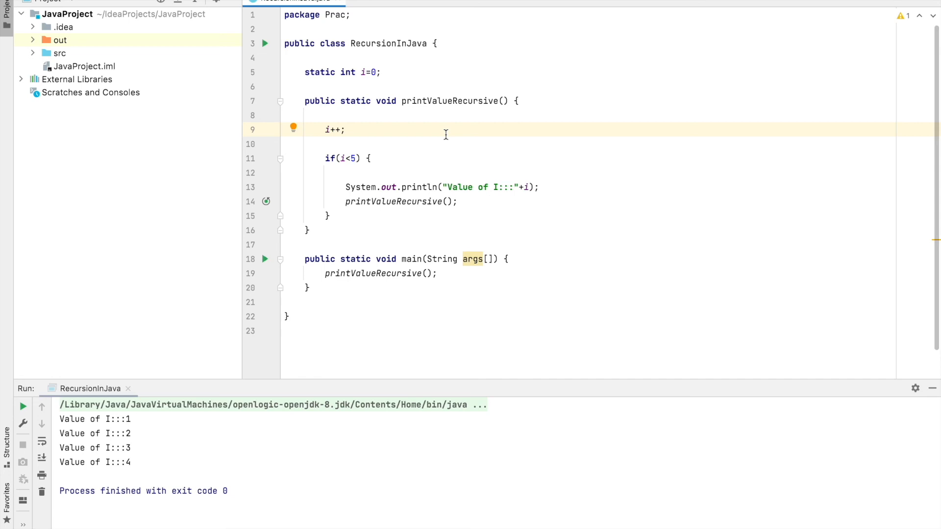
mouse_move(447, 139)
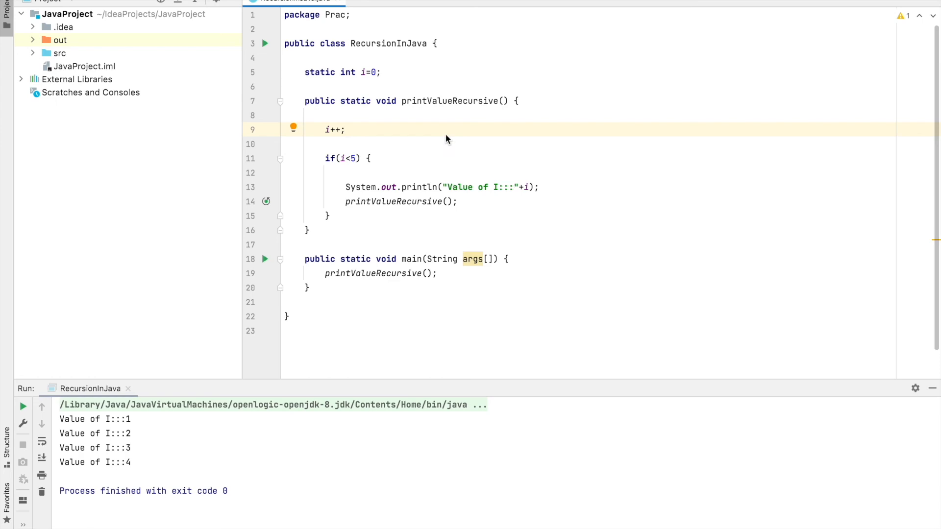